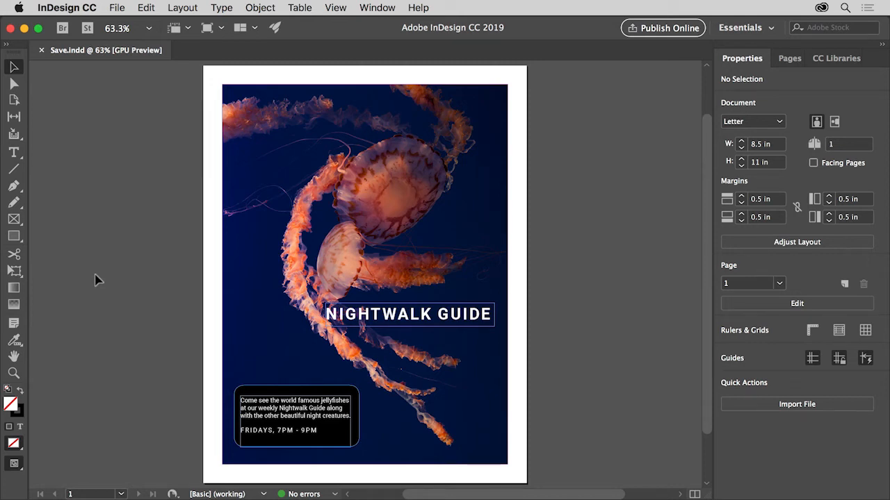
pyautogui.moveTo(186, 257)
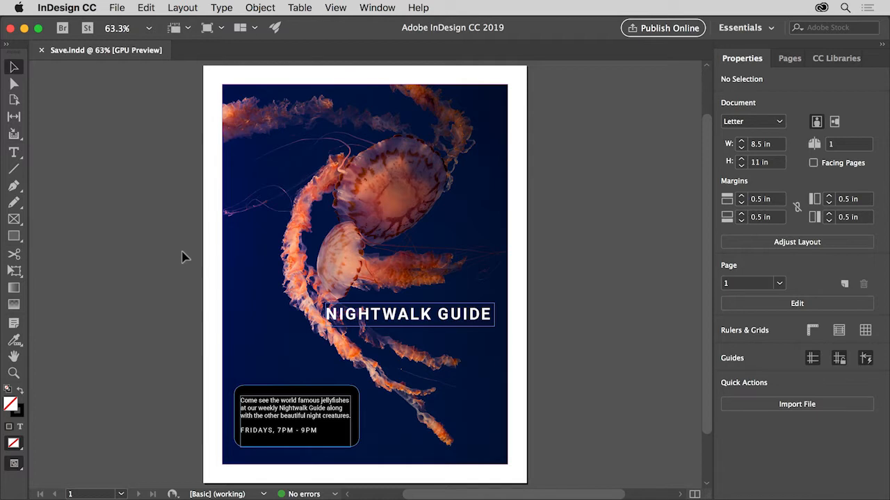
pyautogui.moveTo(117, 120)
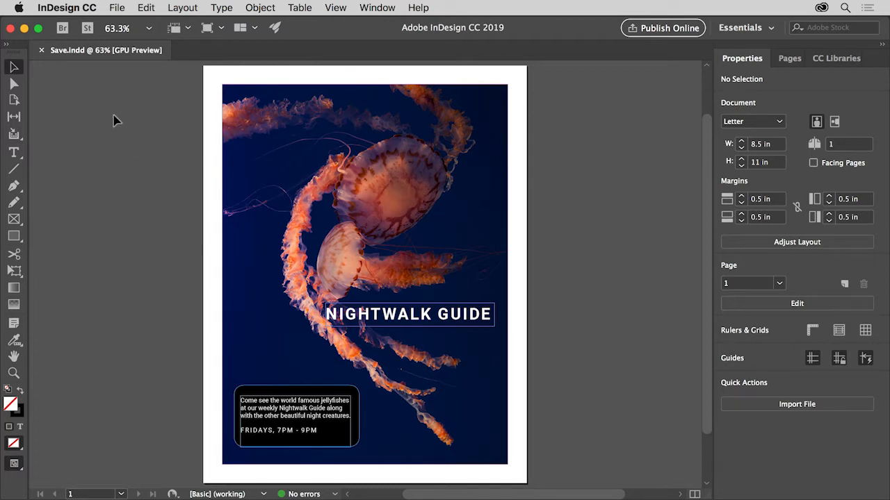
pyautogui.moveTo(93, 79)
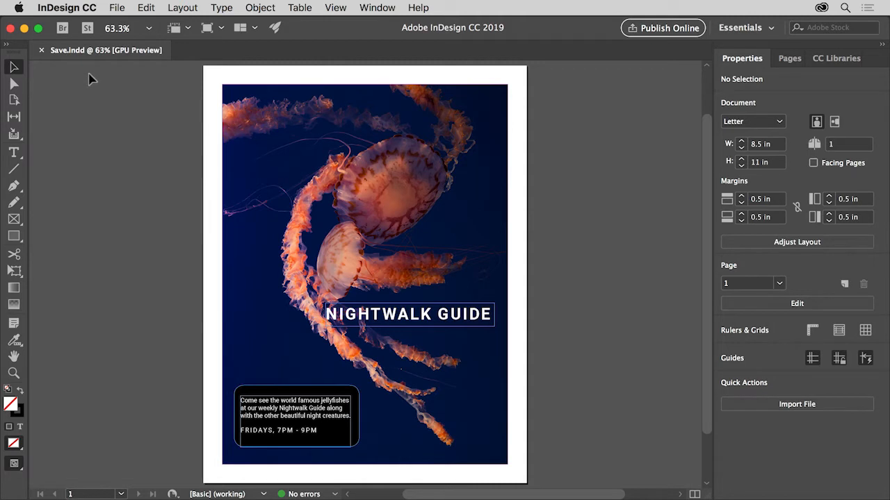
pyautogui.moveTo(101, 59)
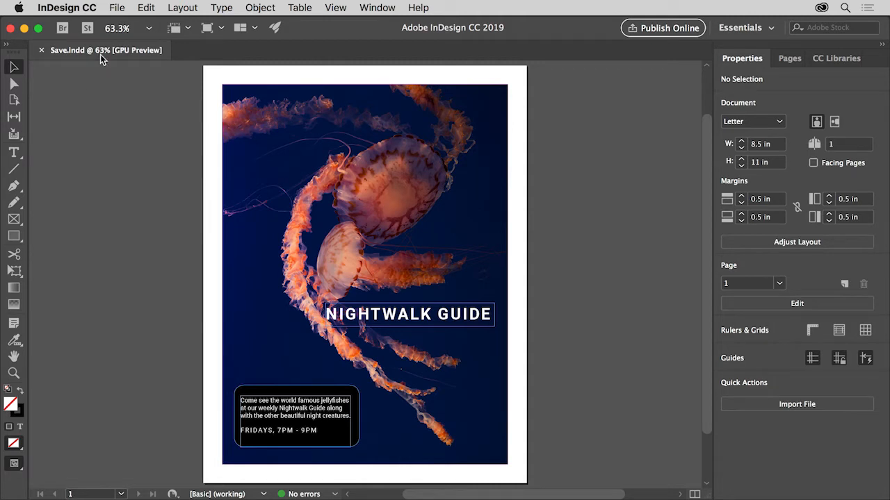
# Save the flyer as a copy named Save_v2.indd in the 01 folder
pyautogui.click(117, 8)
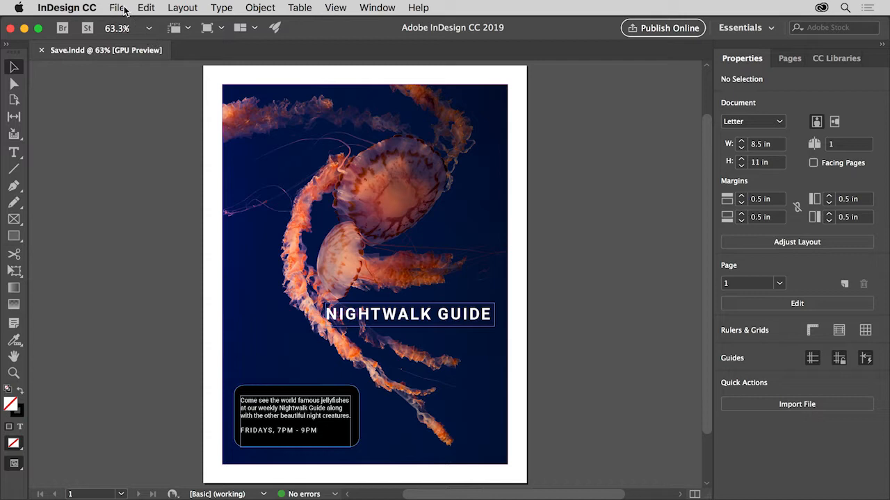
pyautogui.click(117, 7)
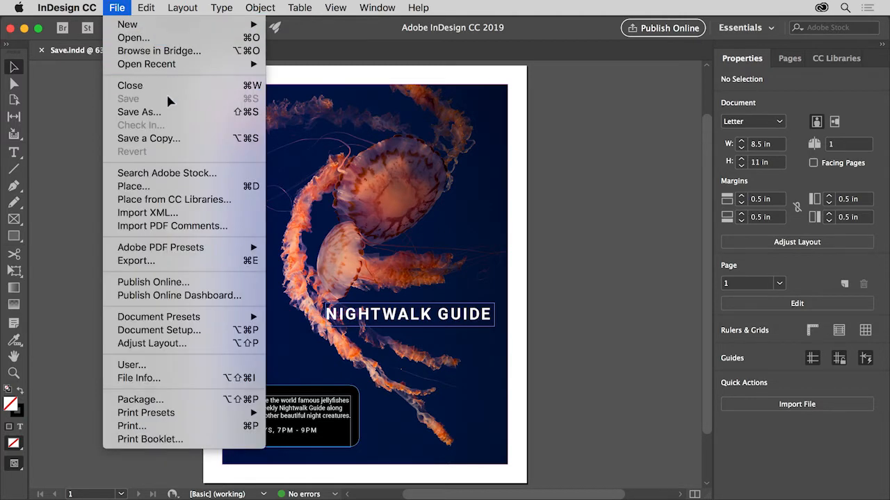
pyautogui.moveTo(170, 103)
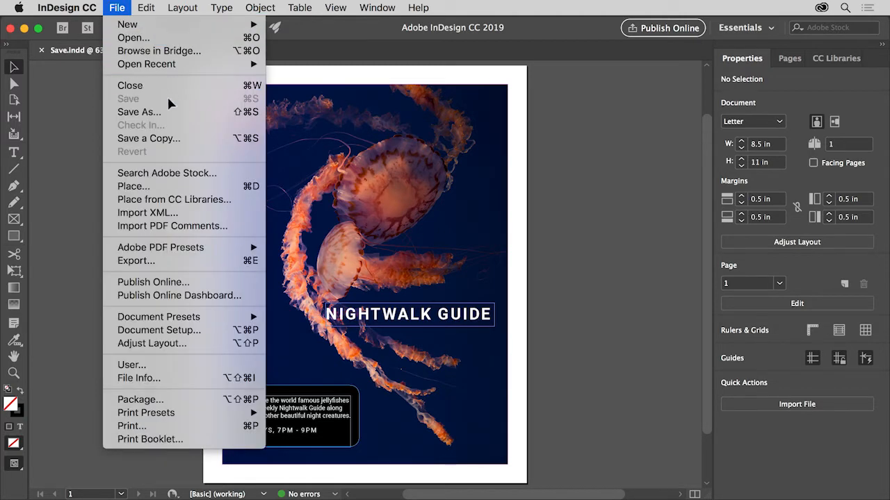
pyautogui.moveTo(139, 112)
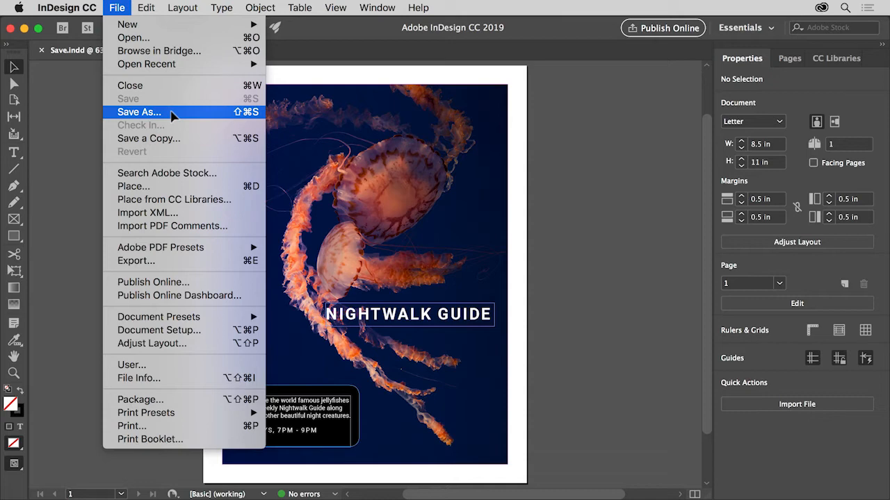
pyautogui.click(138, 112)
pyautogui.write('Save_v2')
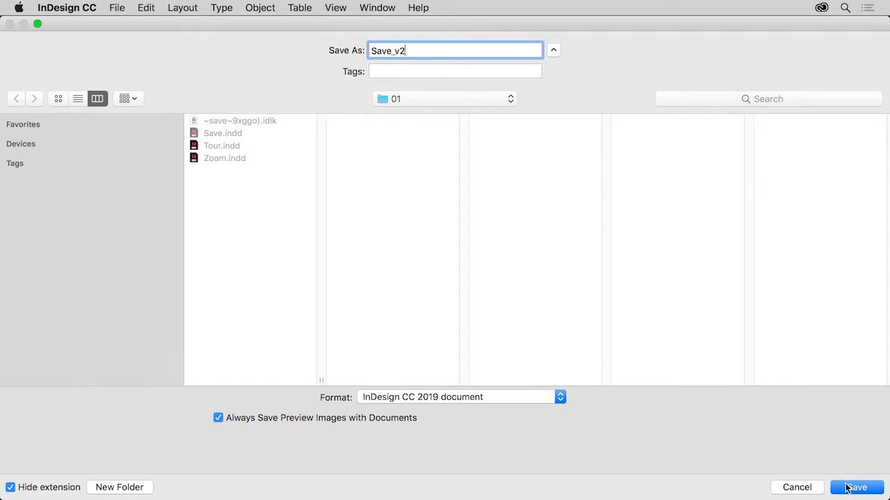
pyautogui.click(856, 487)
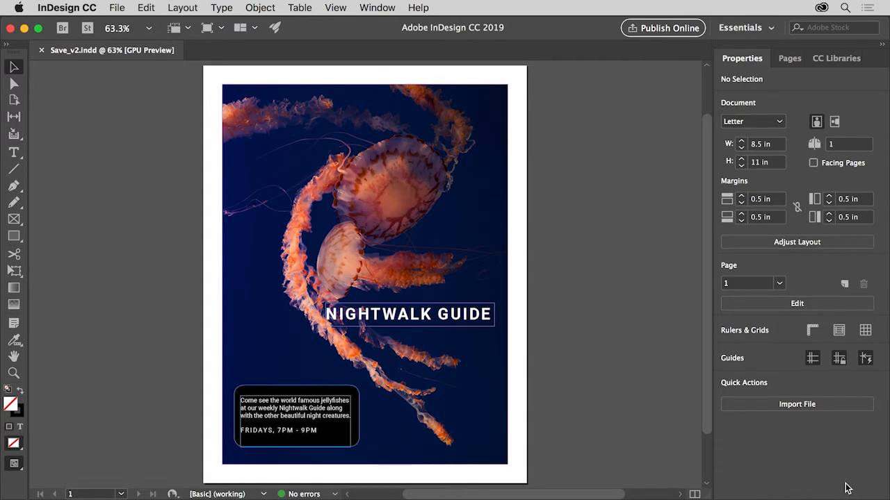
pyautogui.moveTo(836, 473)
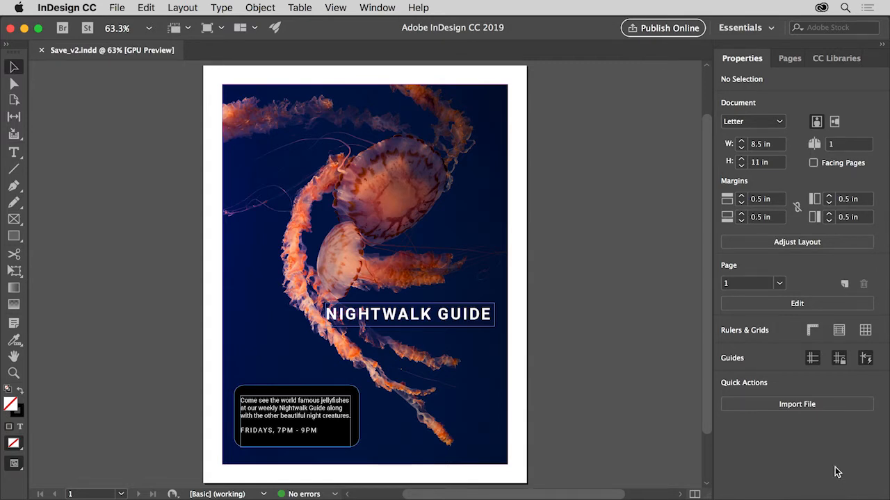
pyautogui.moveTo(587, 339)
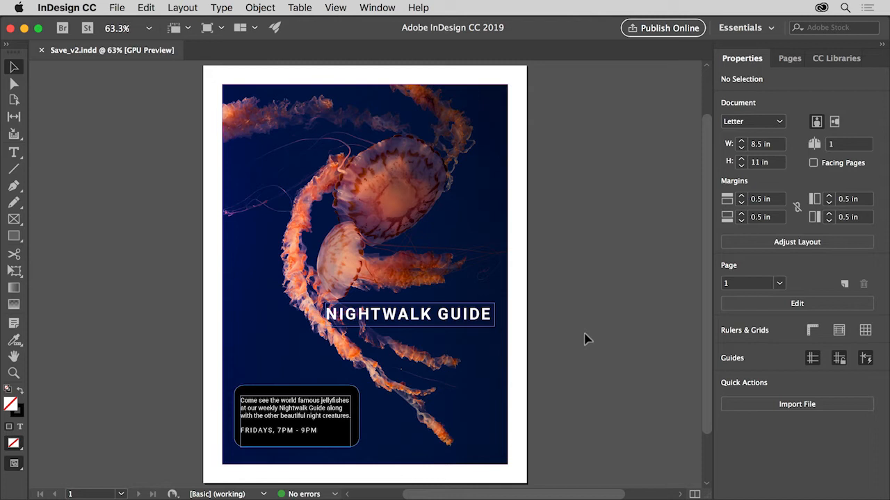
pyautogui.moveTo(518, 270)
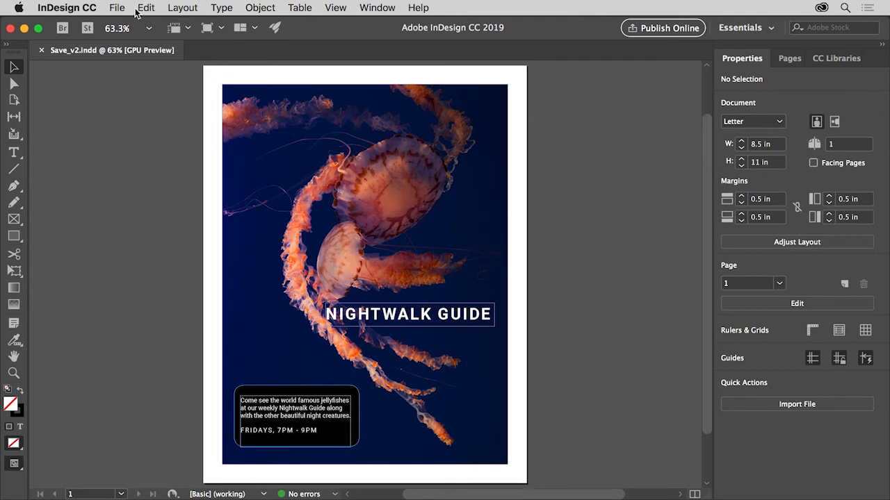
# Reopen the File menu over the Save_v2 flyer
pyautogui.click(117, 7)
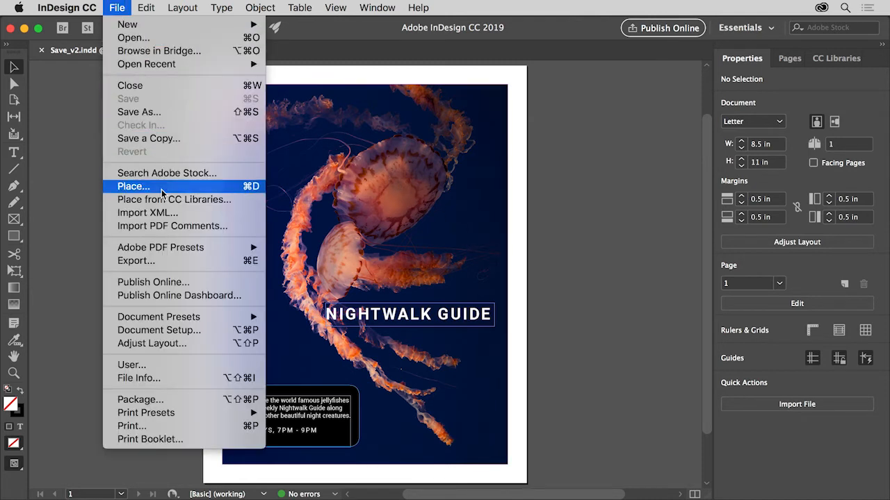
pyautogui.moveTo(136, 261)
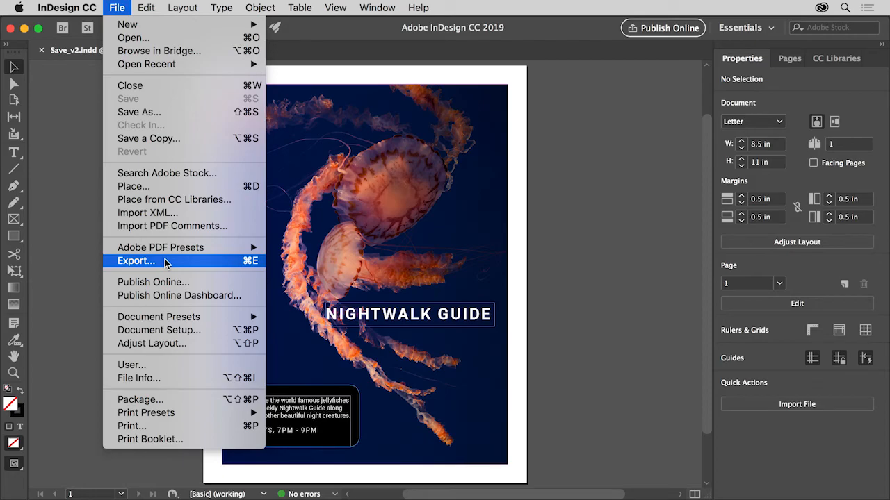
# Start an export of Save_v2 and keep Adobe PDF (Print) as the format
pyautogui.click(136, 261)
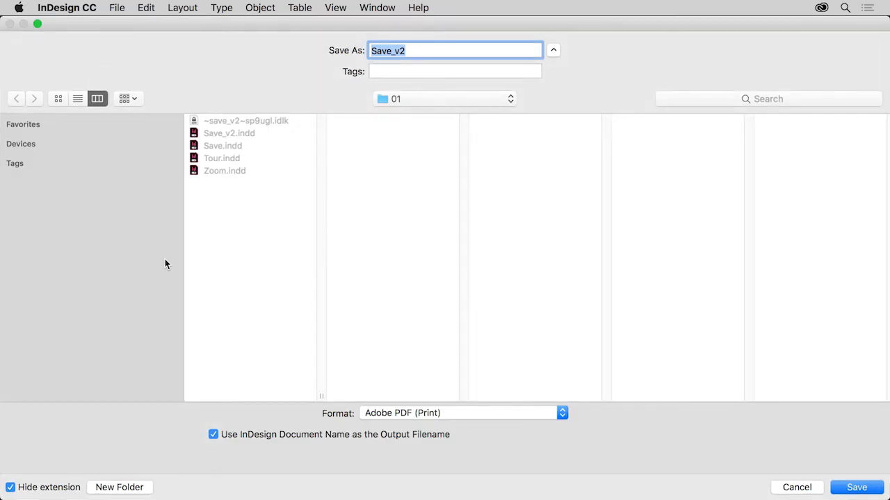
pyautogui.moveTo(204, 301)
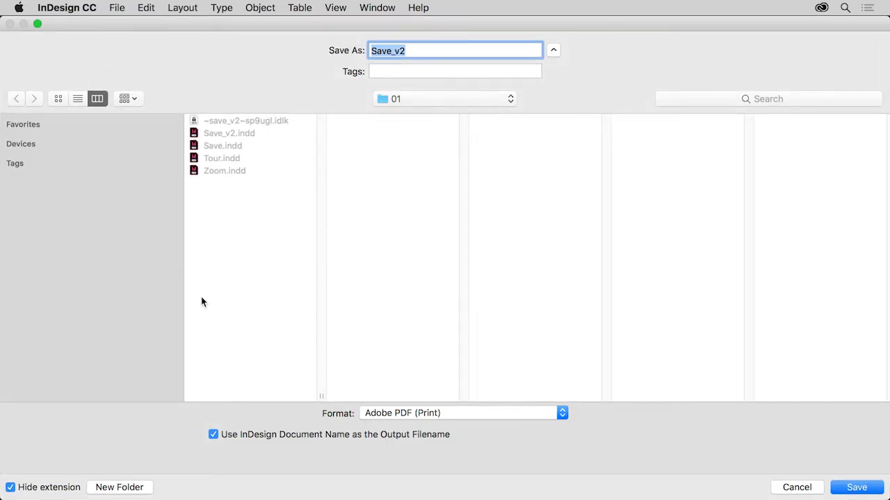
pyautogui.click(461, 412)
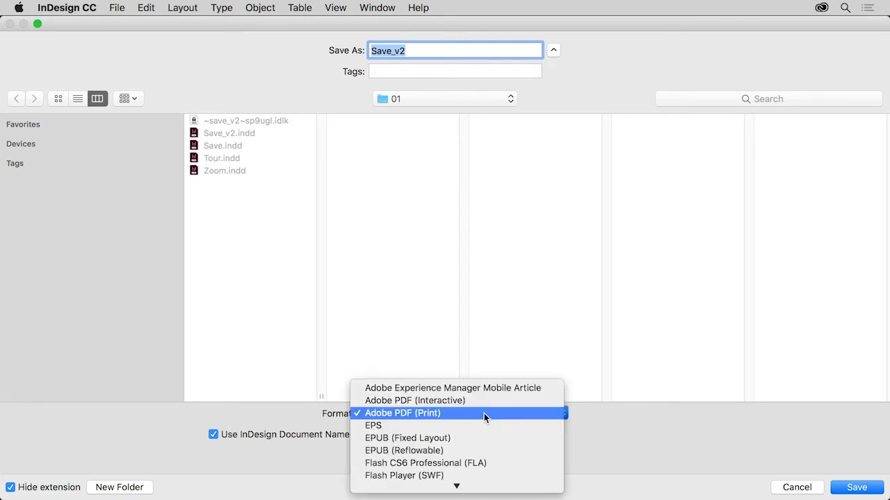
pyautogui.moveTo(483, 426)
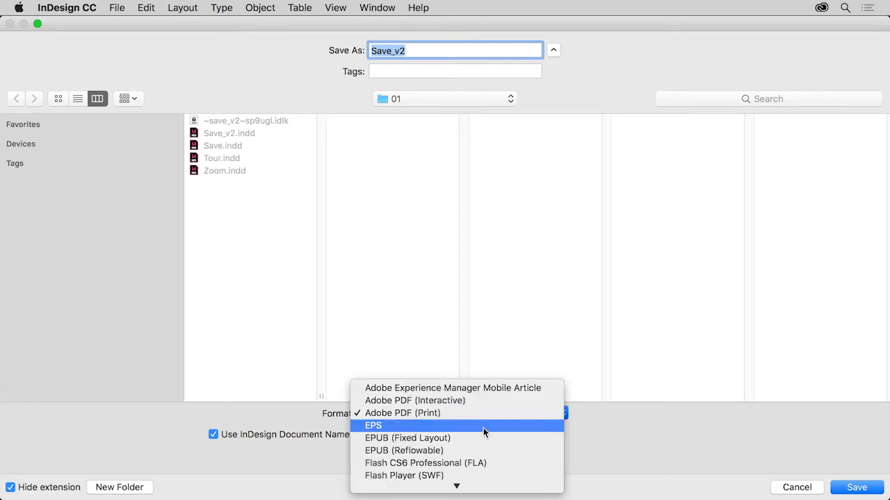
pyautogui.moveTo(486, 450)
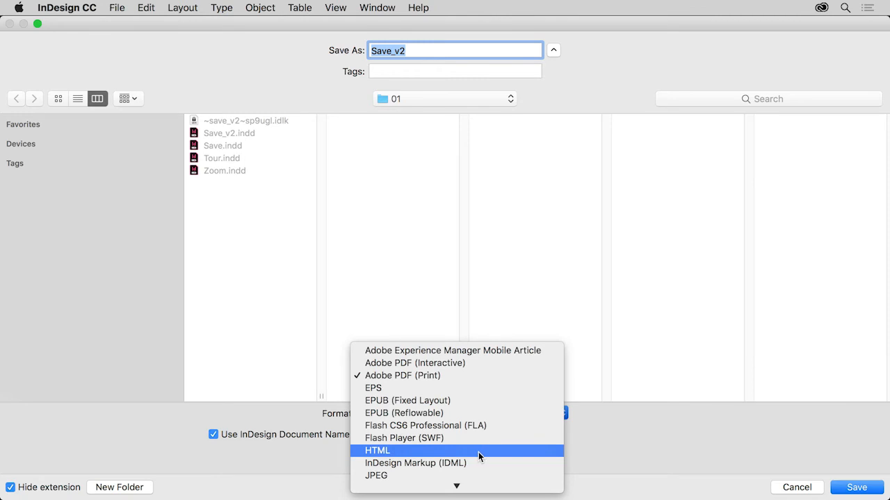
pyautogui.moveTo(490, 383)
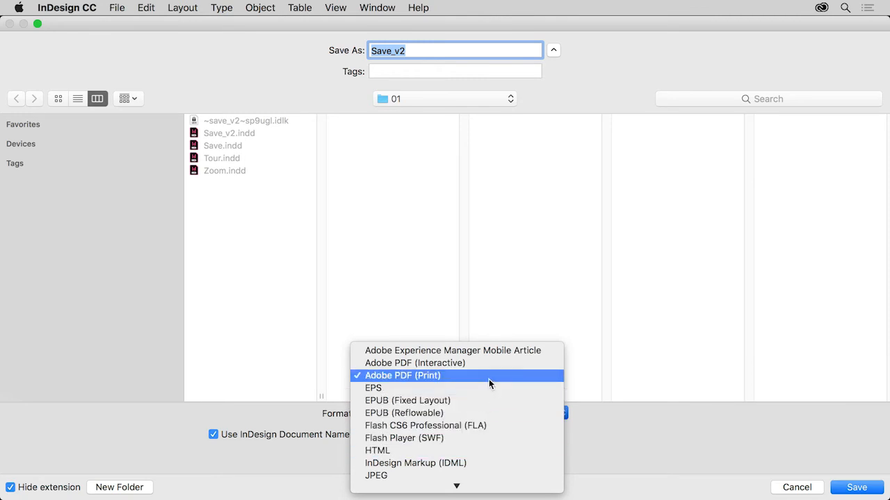
pyautogui.click(402, 375)
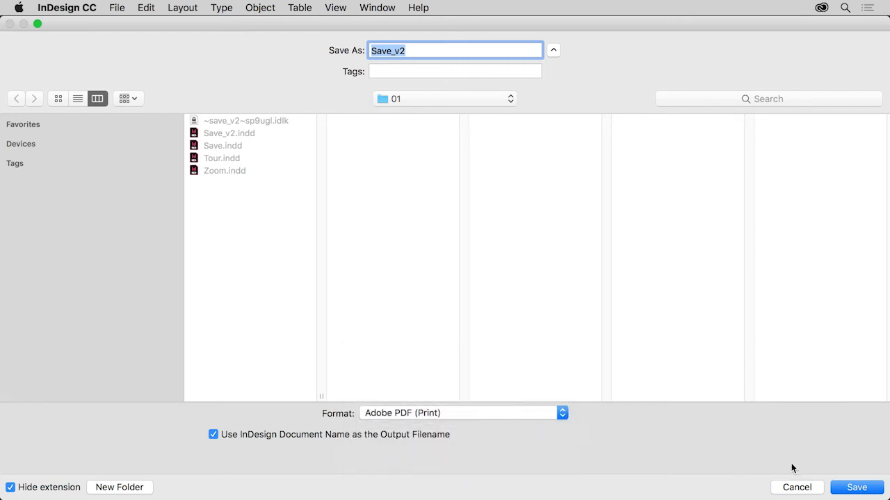
# Export Save_v2 to PDF using the [High Quality Print] preset
pyautogui.click(855, 487)
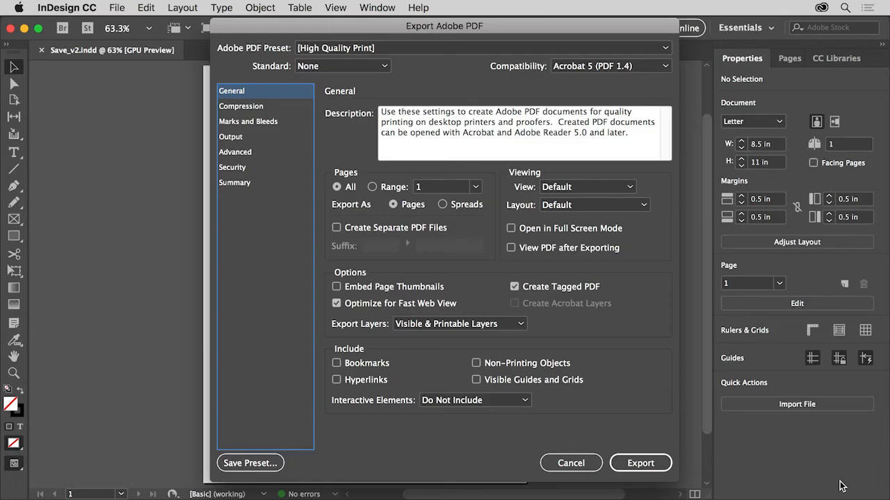
pyautogui.moveTo(667, 96)
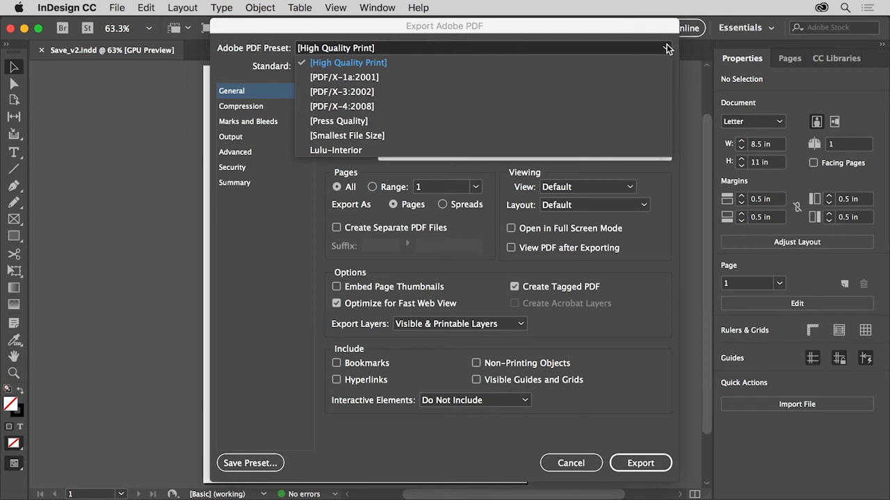
pyautogui.click(348, 62)
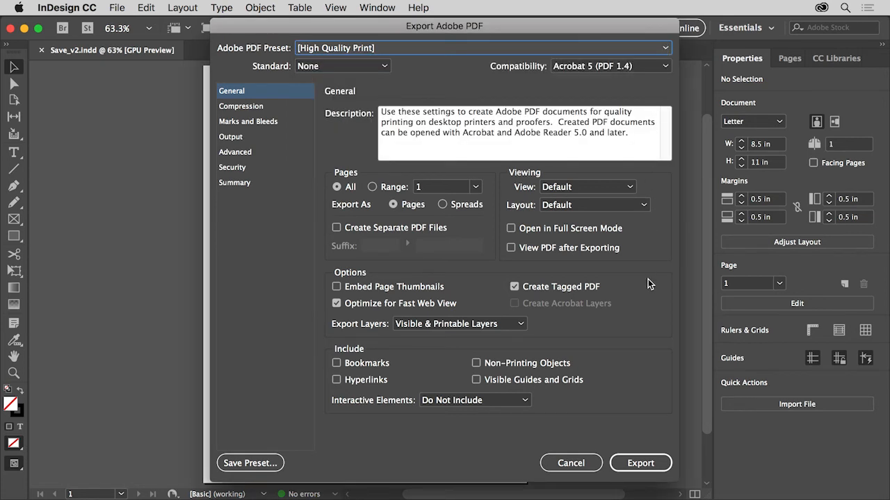
pyautogui.moveTo(625, 403)
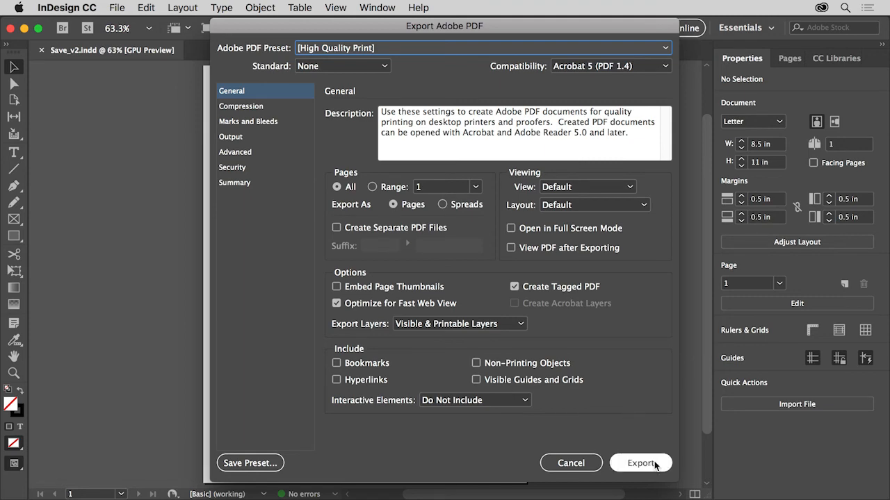
pyautogui.click(639, 463)
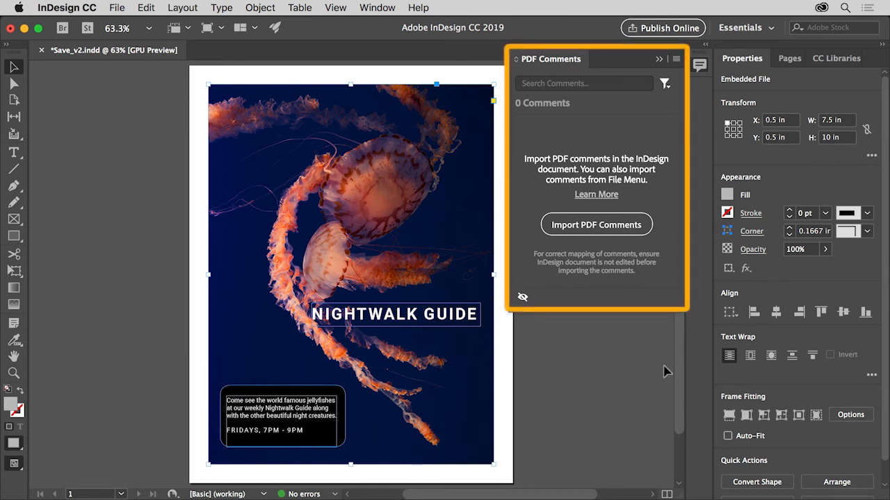
pyautogui.moveTo(622, 137)
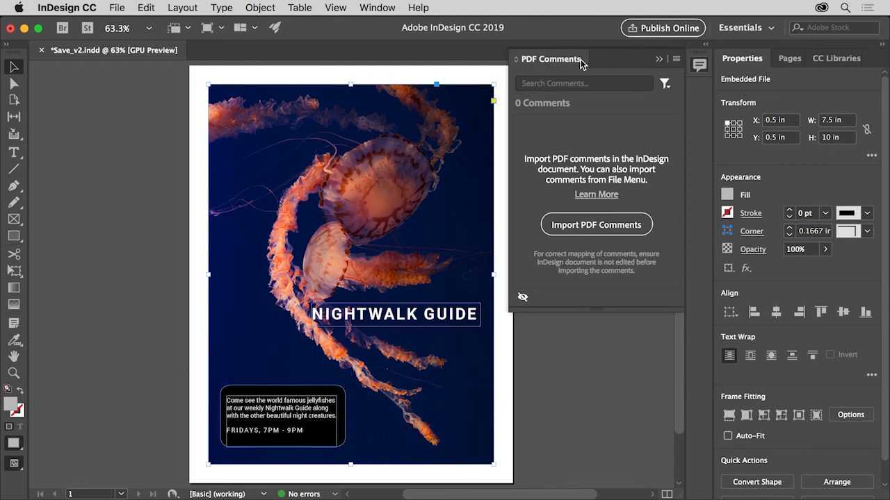
# Close the PDF Comments panel through its panel menu
pyautogui.click(675, 58)
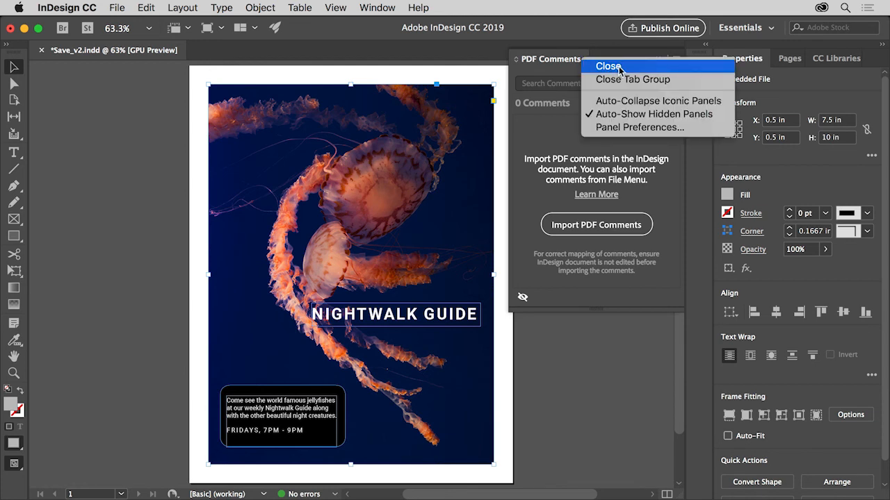
pyautogui.click(608, 66)
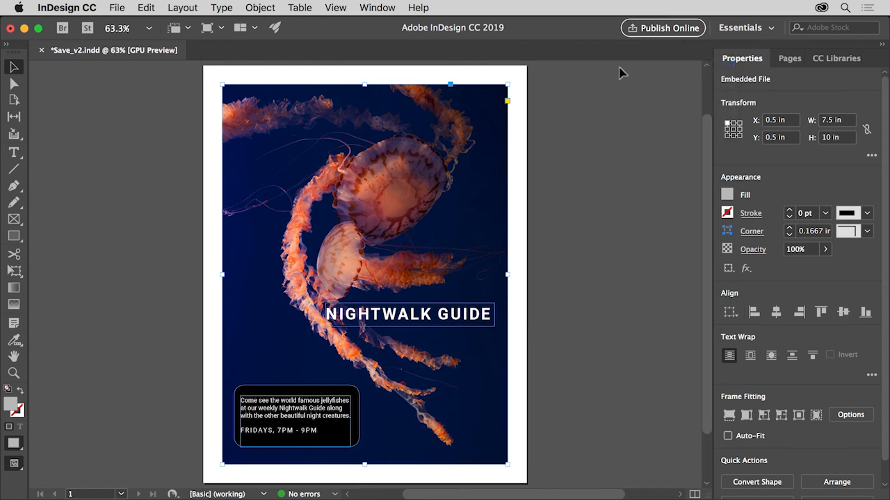
pyautogui.moveTo(586, 154)
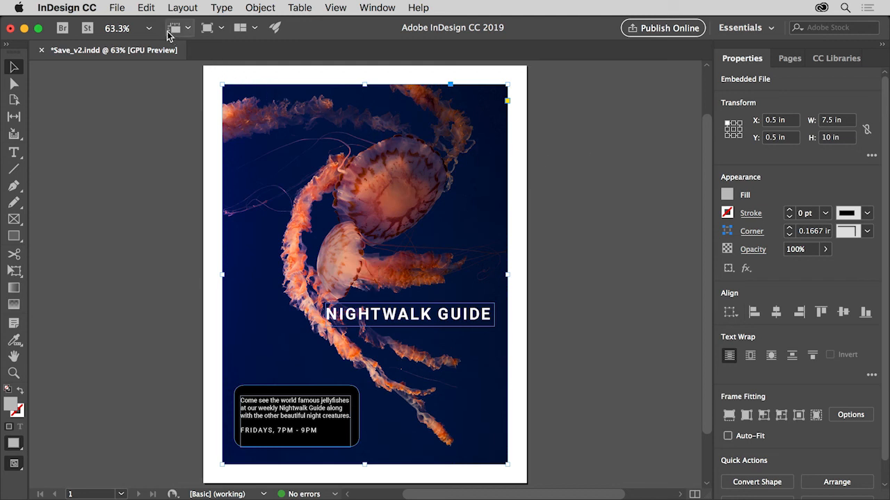
# Close the Save_v2 document and answer the save-changes prompt
pyautogui.click(116, 7)
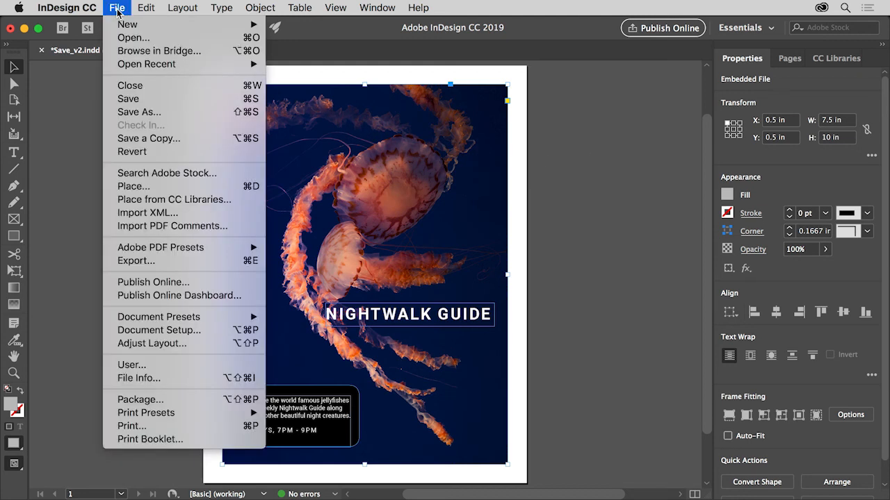
pyautogui.moveTo(153, 85)
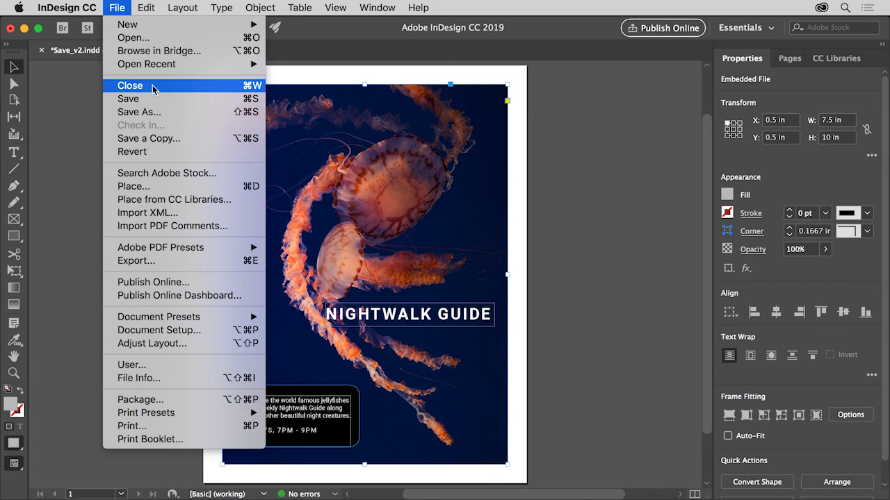
pyautogui.click(130, 85)
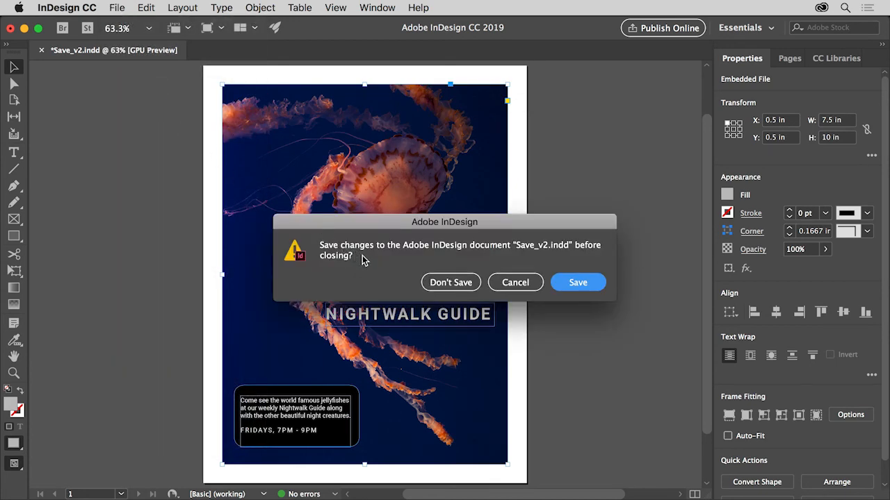
pyautogui.click(578, 282)
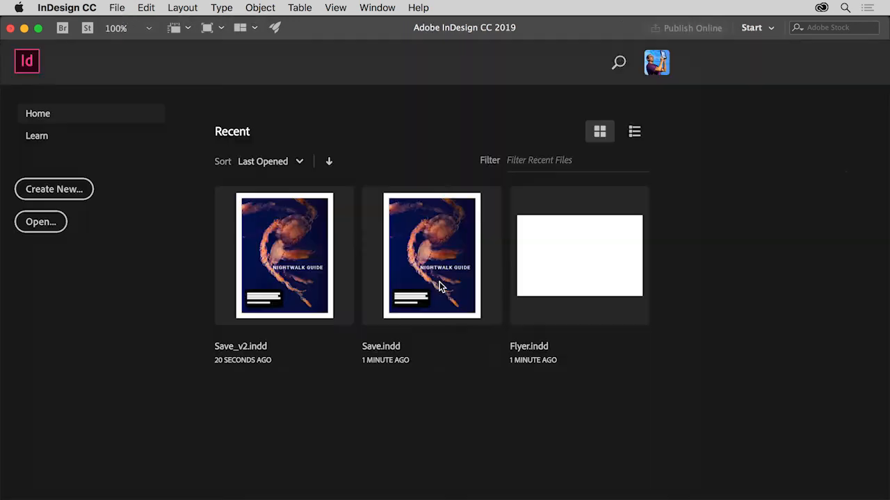